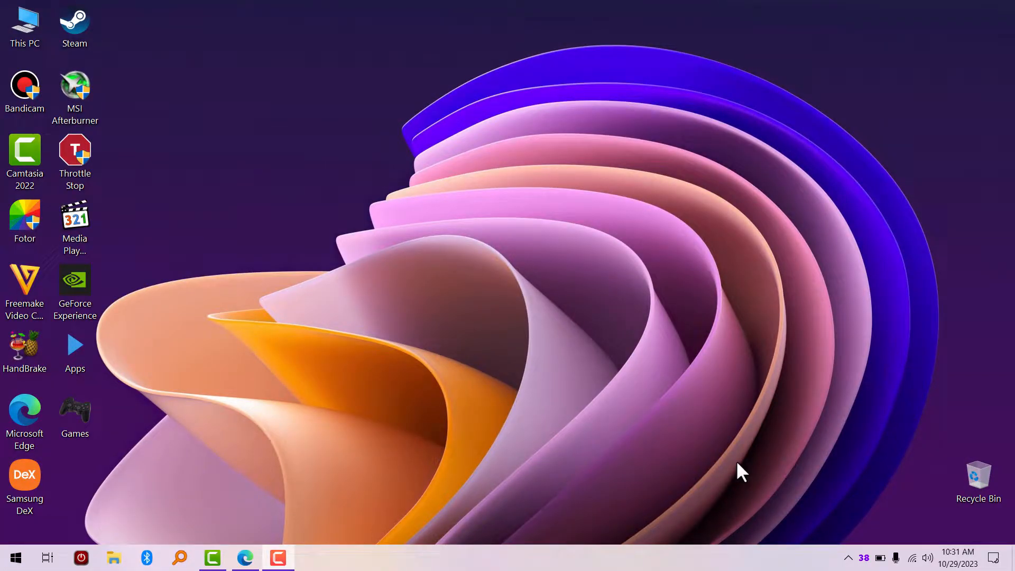
{"action": "mouse_move", "coordinate": [334, 434]}
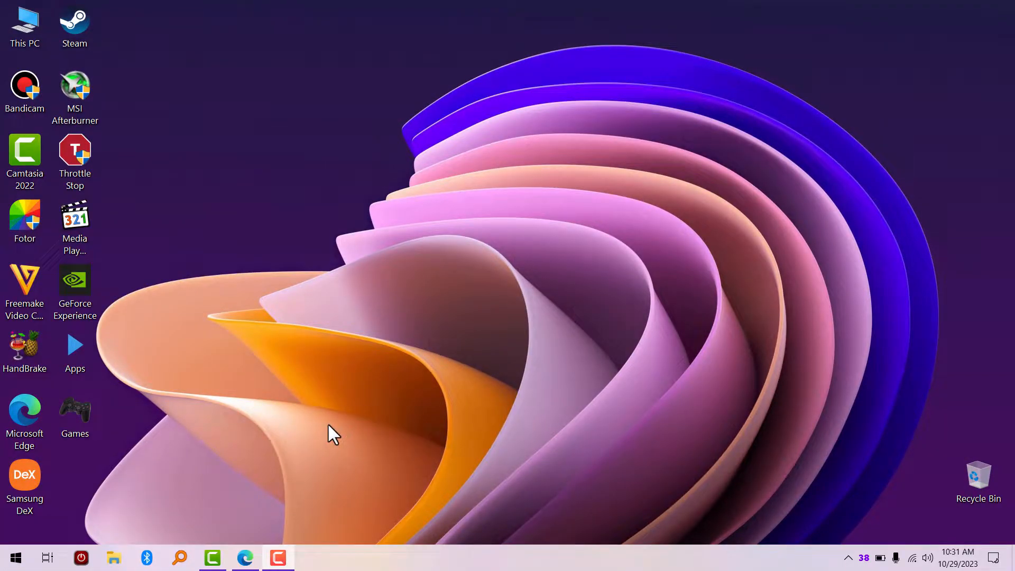
{"action": "mouse_move", "coordinate": [570, 476]}
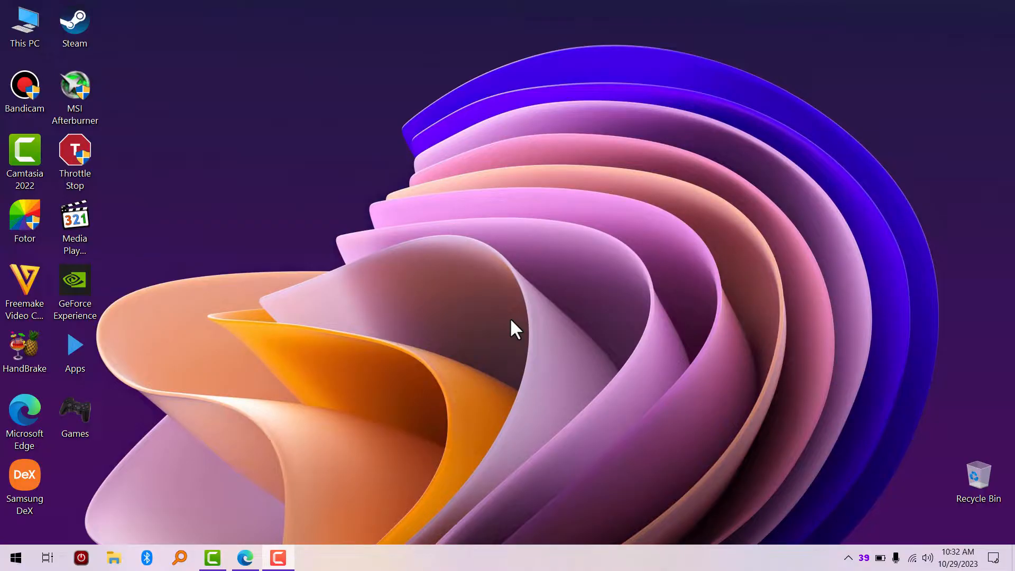
{"action": "mouse_move", "coordinate": [251, 392]}
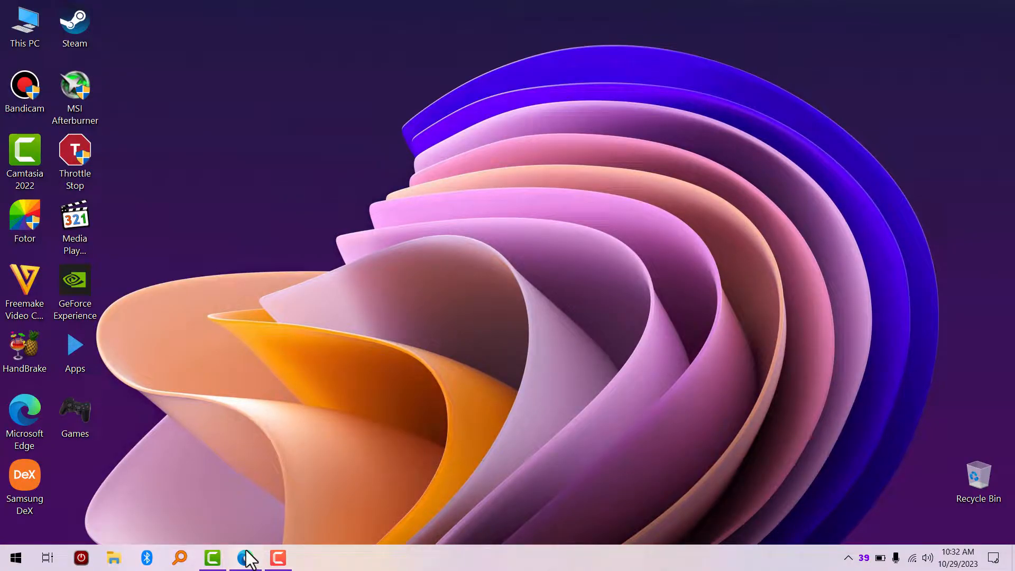
Step: Launch Edge from the taskbar, landing on Acer's page-not-found screen
{"action": "left_click", "coordinate": [245, 557]}
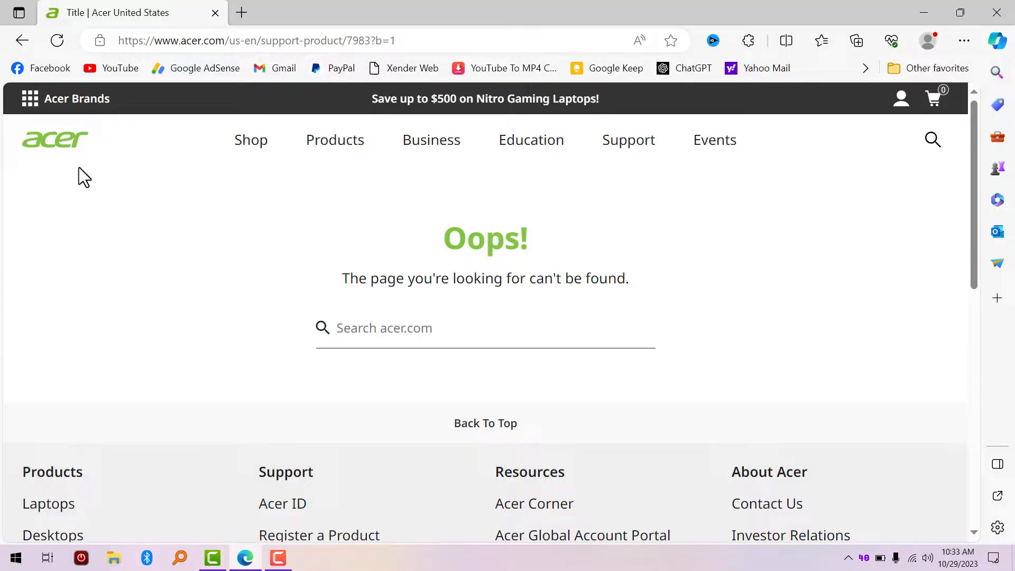
{"action": "mouse_move", "coordinate": [647, 500]}
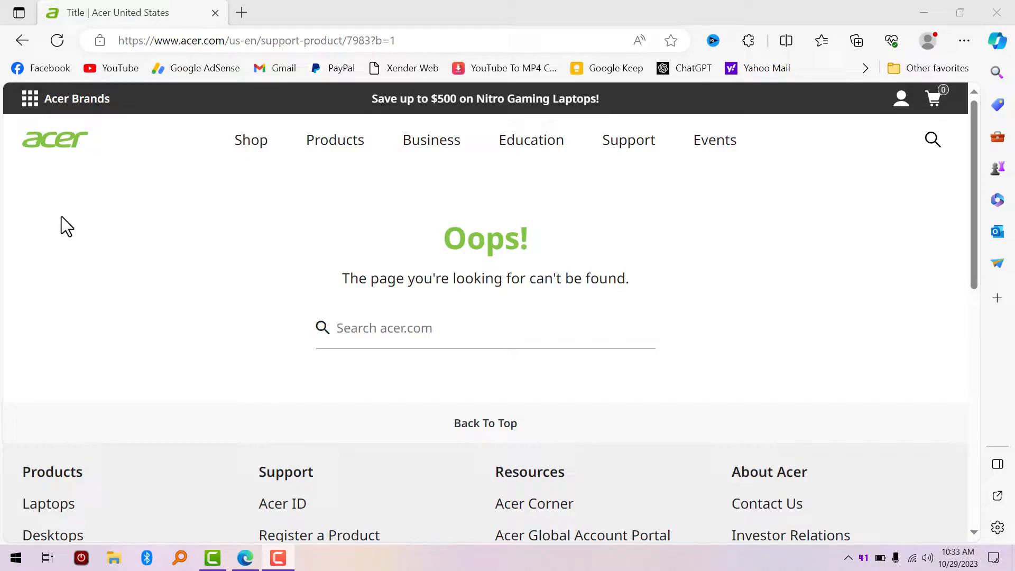
{"action": "mouse_move", "coordinate": [628, 139]}
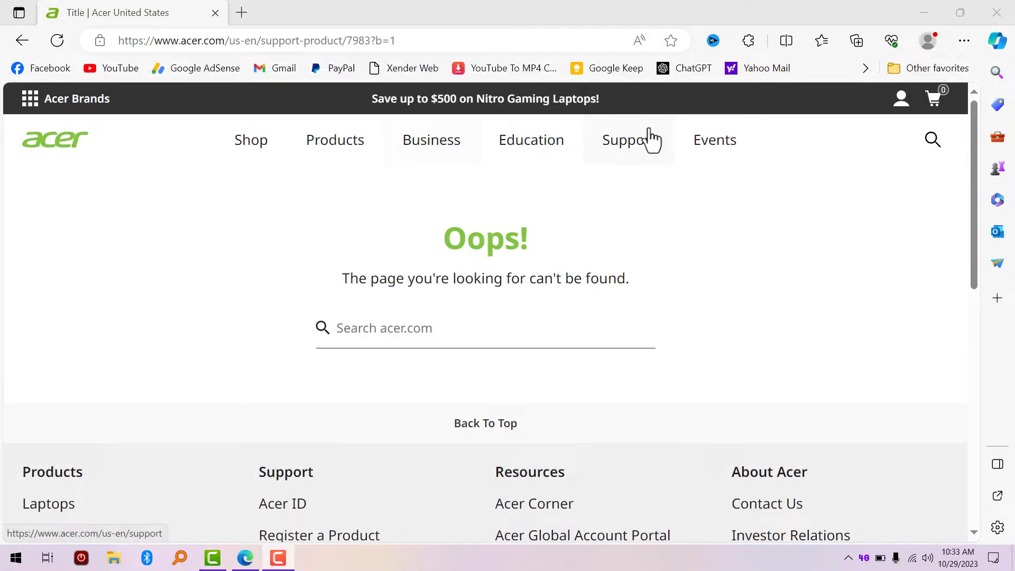
Step: Open Acer's Support section and focus the serial number/SNID search box
{"action": "left_click", "coordinate": [626, 139]}
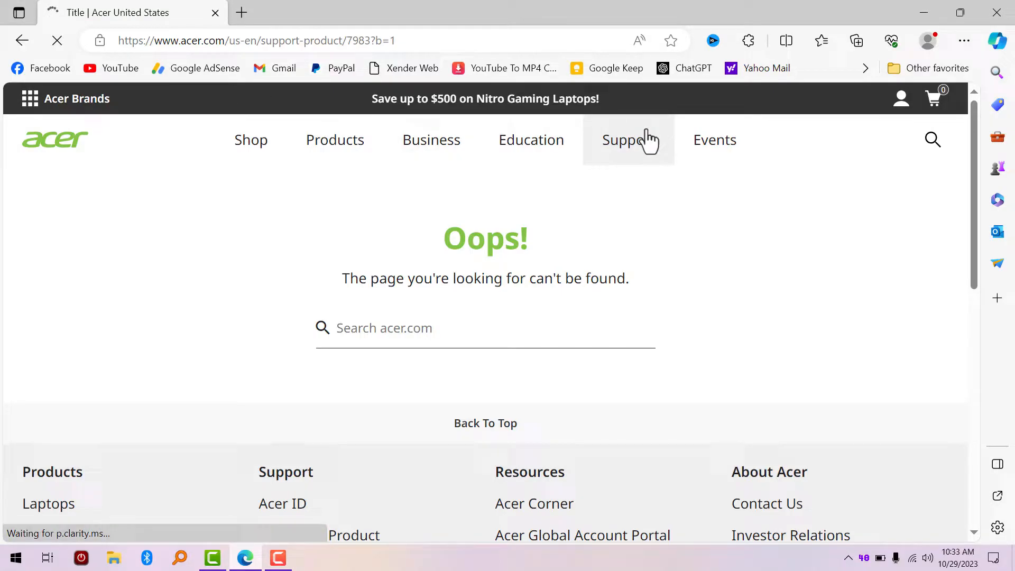
{"action": "left_click", "coordinate": [627, 139]}
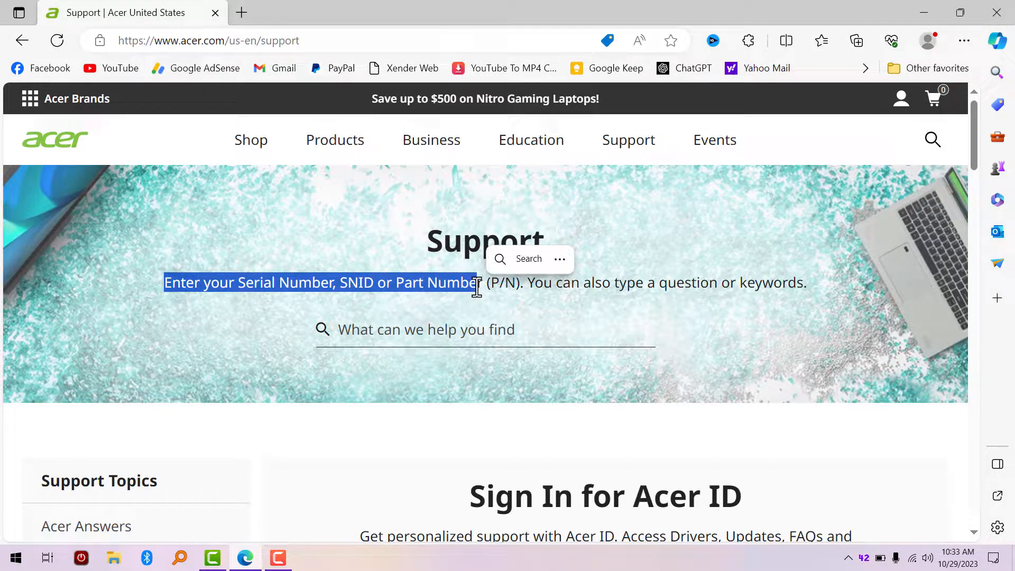
{"action": "mouse_move", "coordinate": [502, 330]}
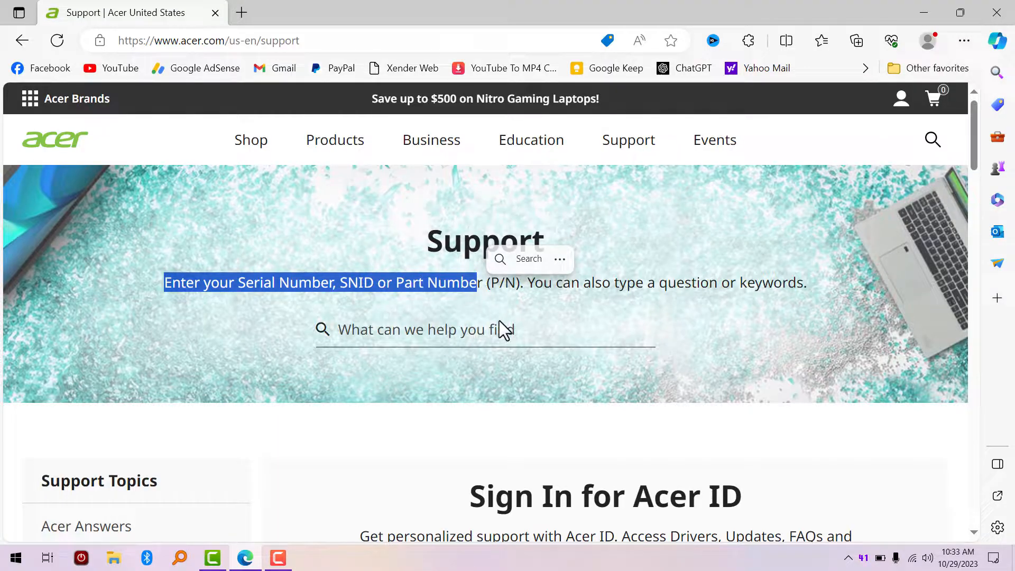
{"action": "left_click", "coordinate": [453, 329]}
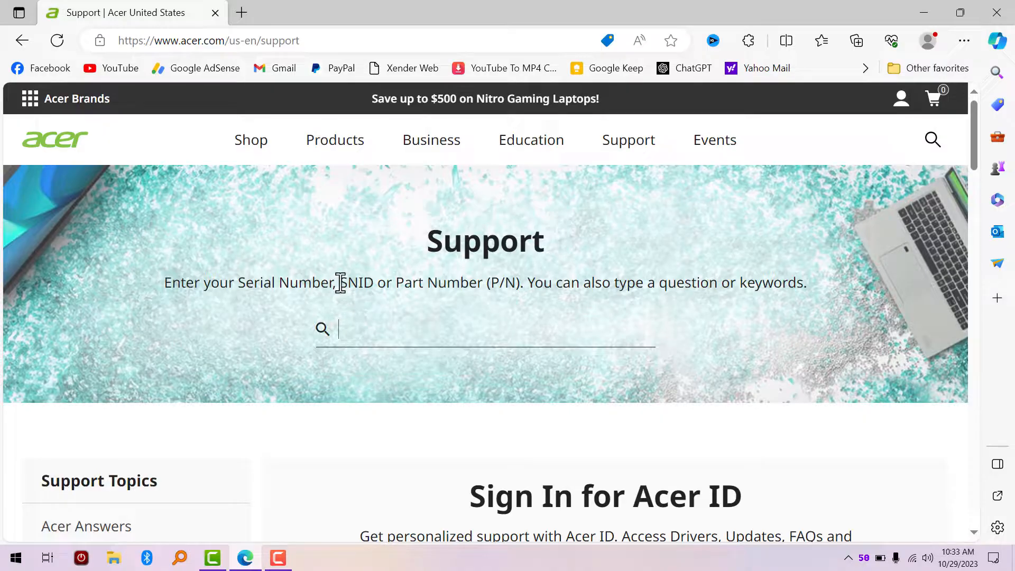
{"action": "mouse_move", "coordinate": [243, 317]}
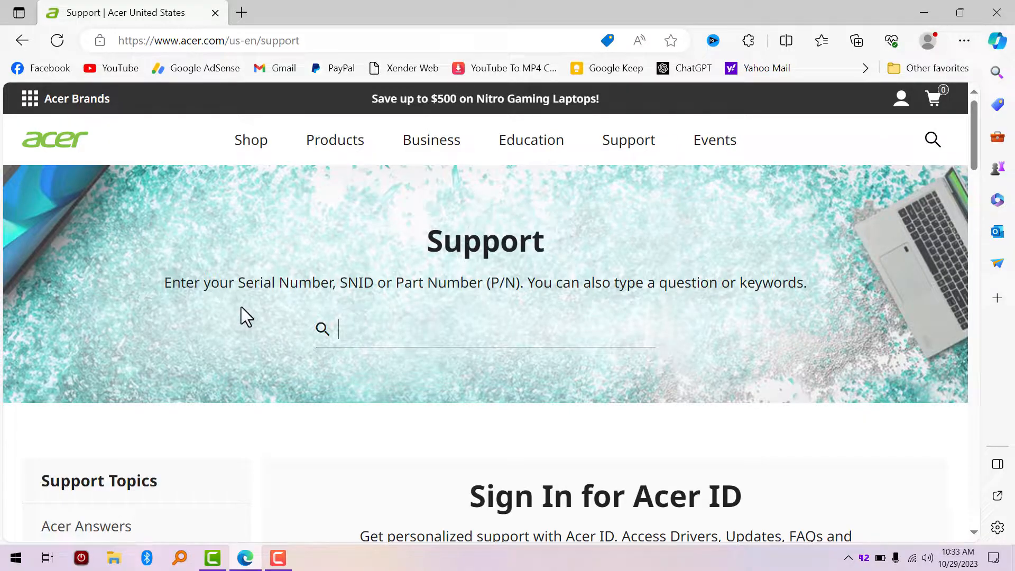
{"action": "mouse_move", "coordinate": [329, 326]}
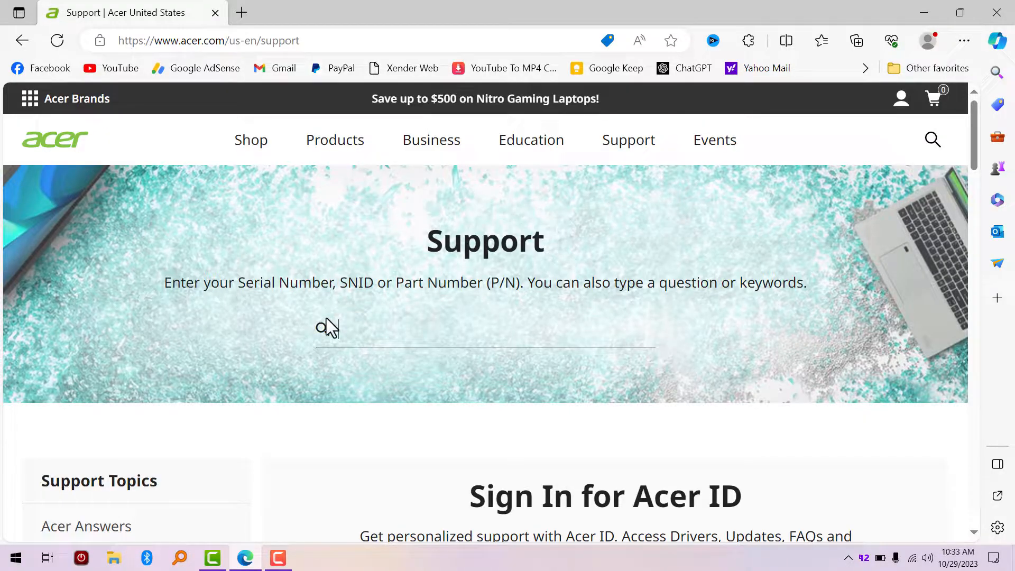
{"action": "left_click", "coordinate": [484, 330]}
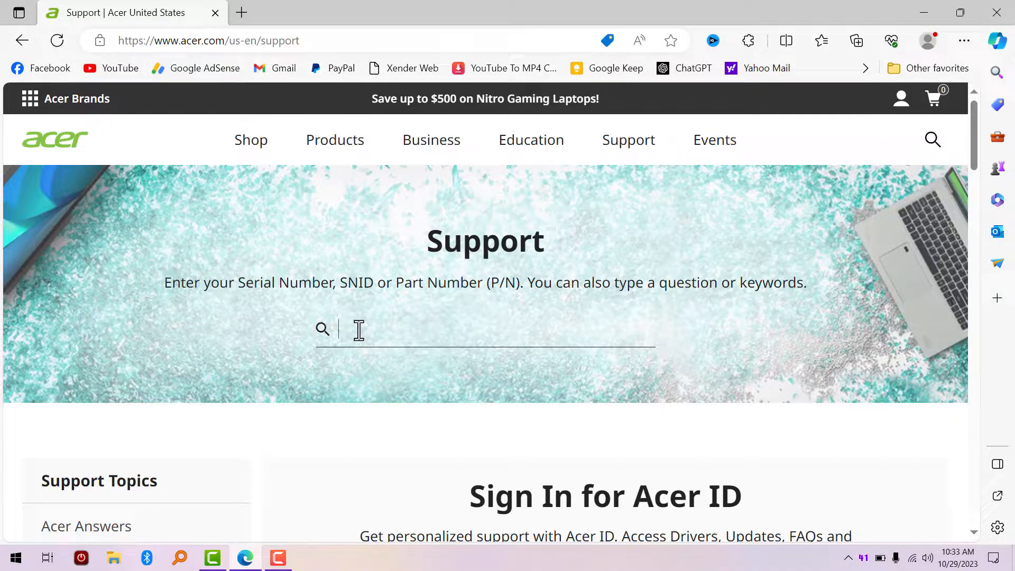